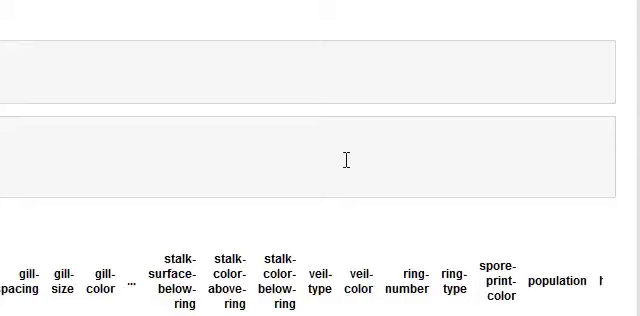
pyautogui.moveTo(240, 126)
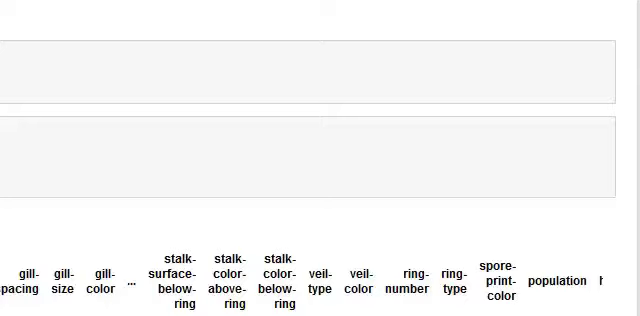
# - Scroll through the notebook and select the cell that loads the mushroom dataset
pyautogui.hscroll(3)
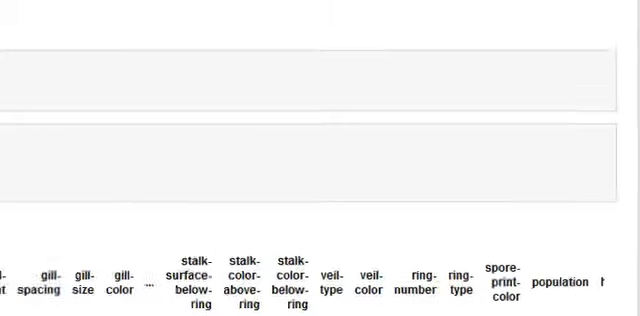
pyautogui.scroll(3)
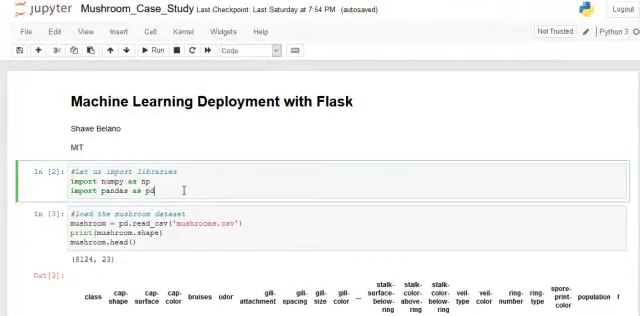
pyautogui.scroll(-3)
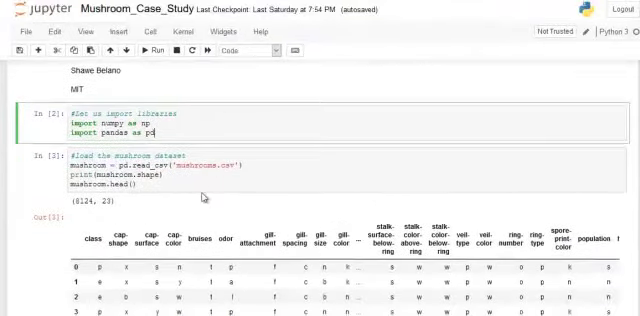
pyautogui.click(180, 184)
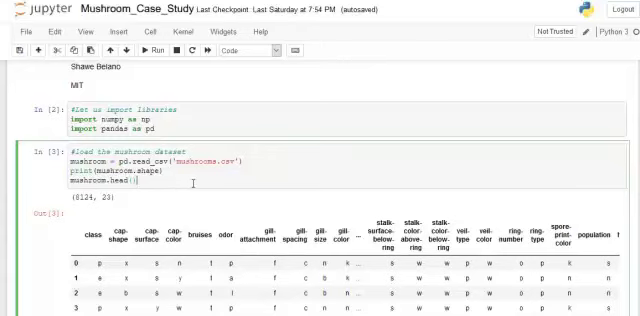
pyautogui.scroll(-3)
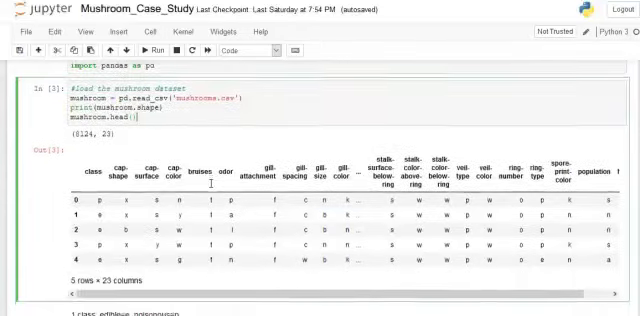
pyautogui.scroll(-3)
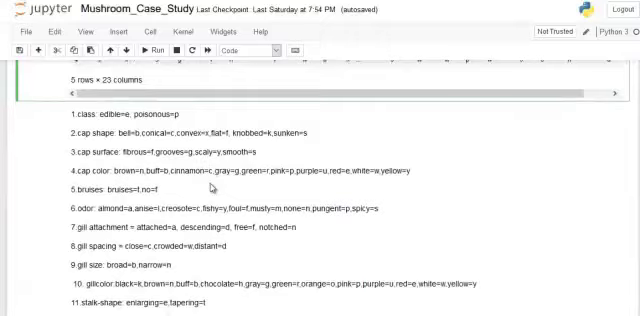
pyautogui.scroll(-3)
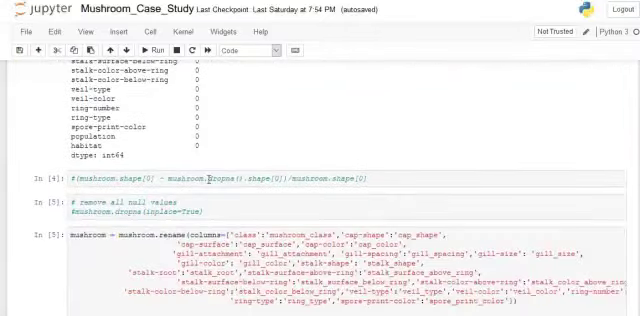
pyautogui.scroll(3)
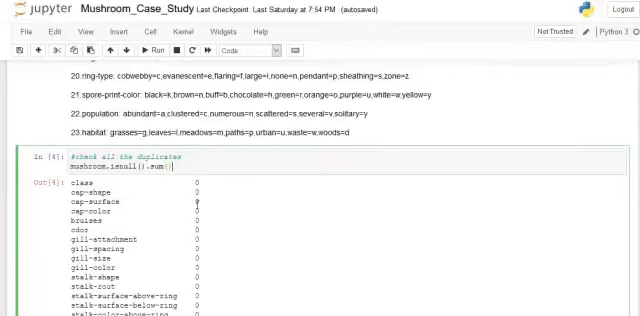
pyautogui.scroll(-3)
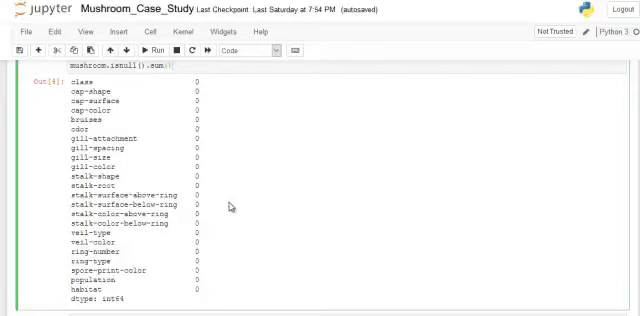
pyautogui.scroll(-3)
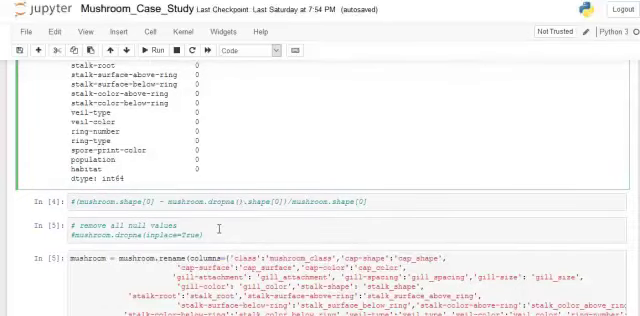
pyautogui.scroll(-3)
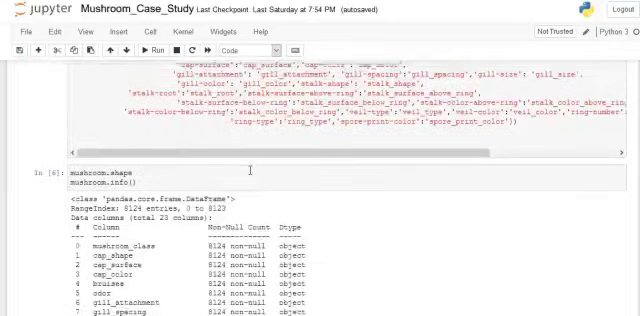
pyautogui.scroll(-3)
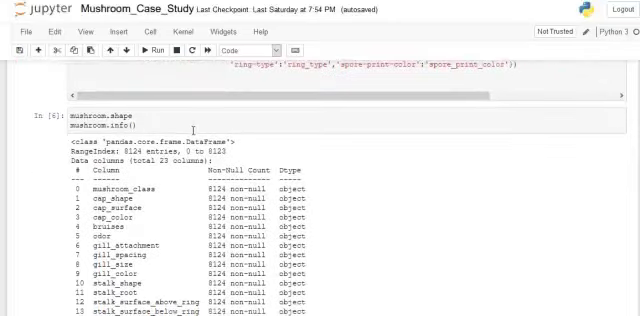
pyautogui.scroll(-3)
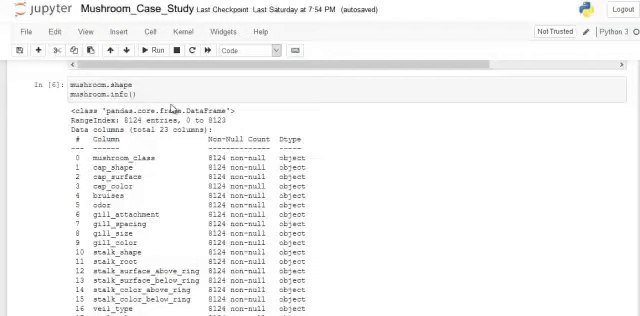
pyautogui.moveTo(170, 100)
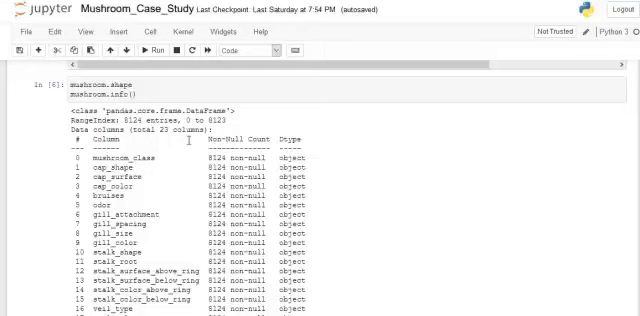
pyautogui.scroll(-3)
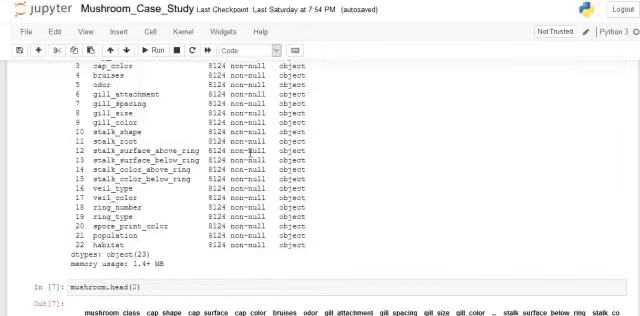
pyautogui.scroll(-3)
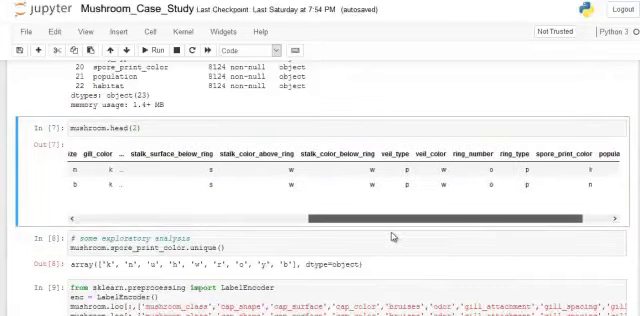
# - Review further notebook cells and select the random forest training cell
pyautogui.moveTo(330, 213); pyautogui.dragTo(455, 213)
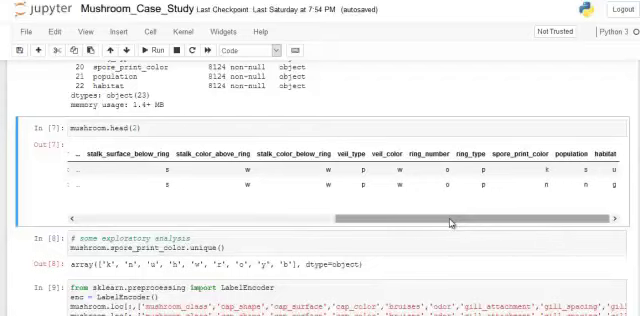
pyautogui.moveTo(450, 223); pyautogui.dragTo(285, 223)
pyautogui.write('mushroom.head(2)')
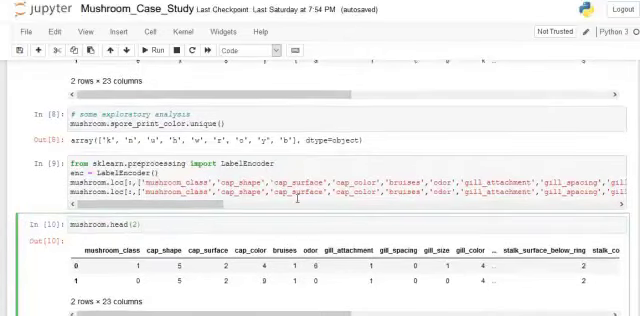
pyautogui.scroll(-3)
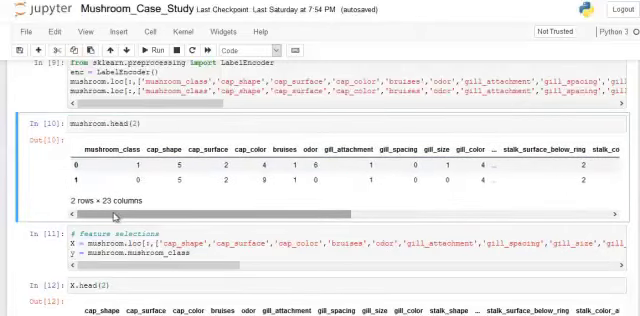
pyautogui.scroll(-3)
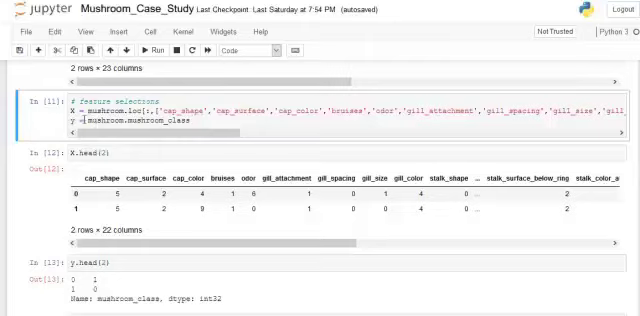
pyautogui.scroll(-3)
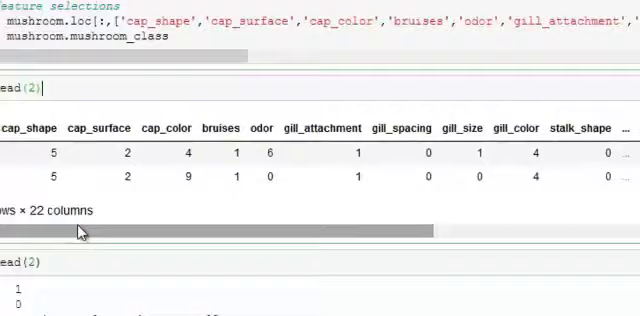
pyautogui.scroll(3)
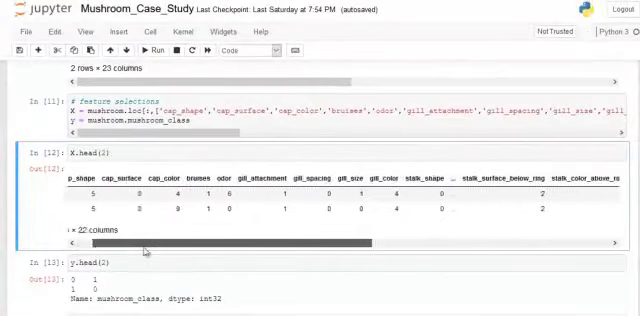
pyautogui.scroll(-3)
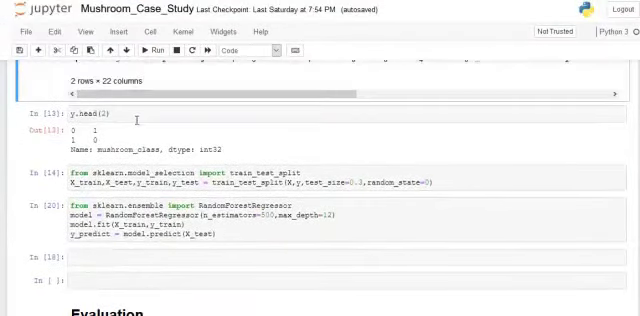
pyautogui.click(120, 108)
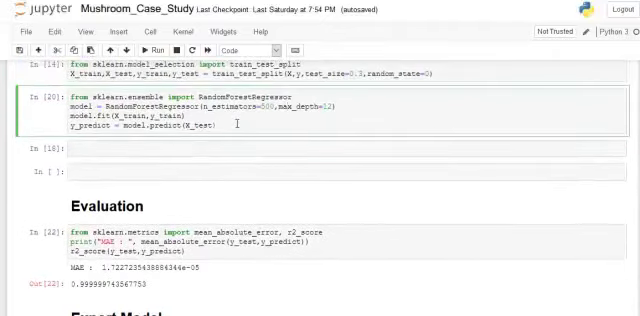
# - Scroll through the remaining notebook cells below the random forest training
pyautogui.scroll(-3)
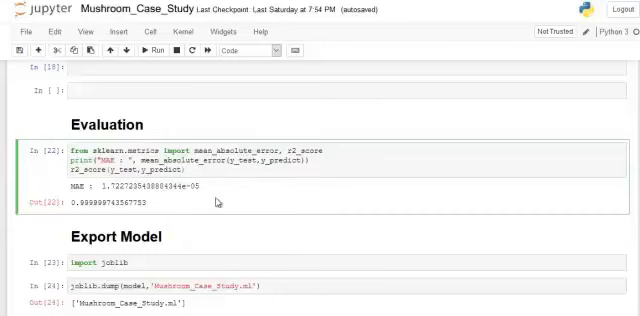
pyautogui.scroll(-3)
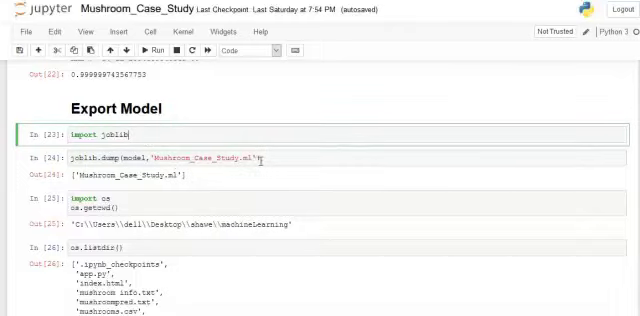
pyautogui.scroll(-3)
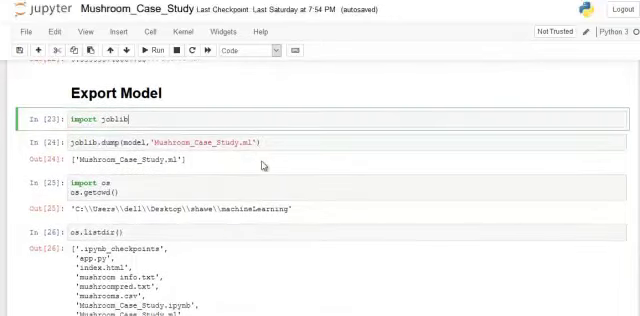
pyautogui.scroll(-3)
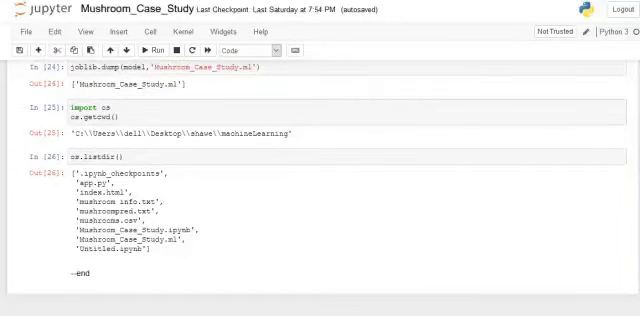
pyautogui.hscroll(3)
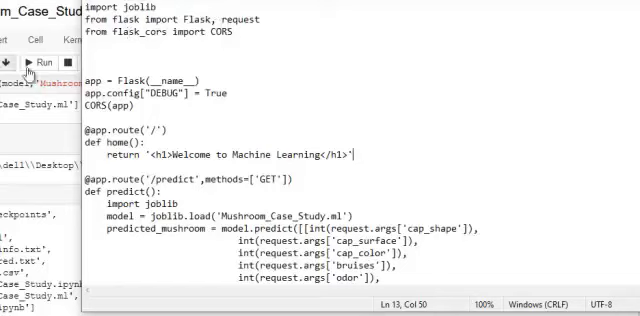
pyautogui.moveTo(508, 107)
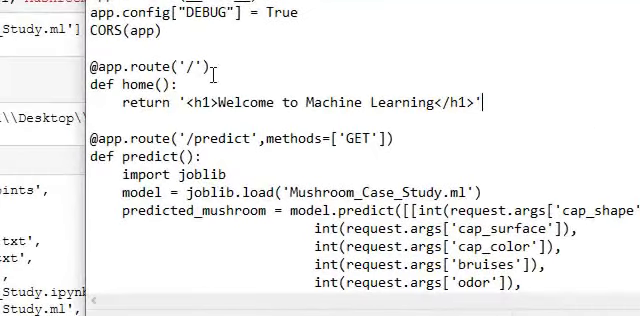
pyautogui.doubleClick(150, 65)
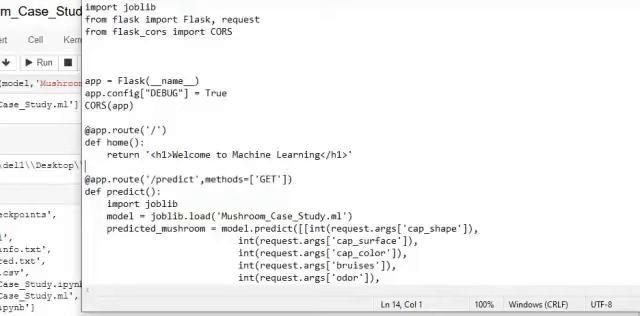
pyautogui.scroll(-3)
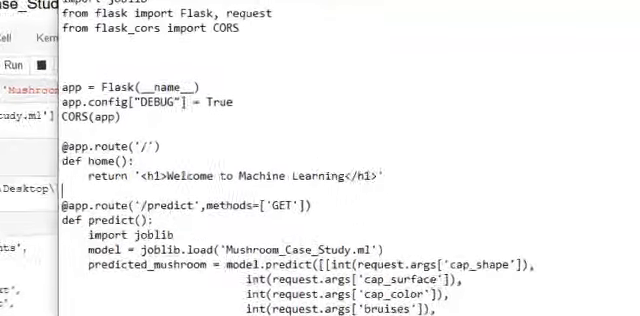
pyautogui.scroll(-3)
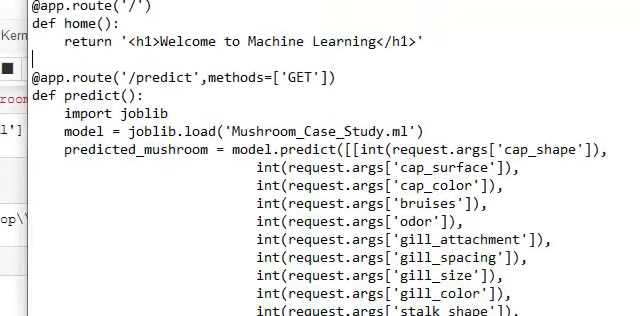
pyautogui.scroll(-3)
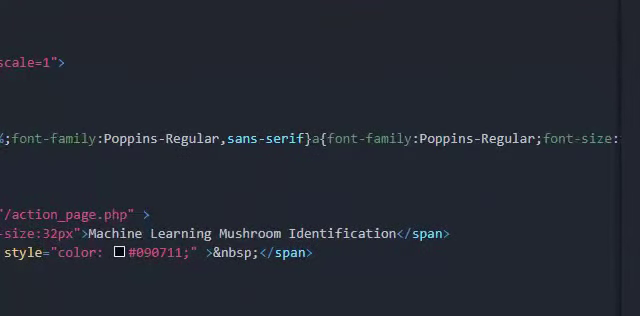
pyautogui.scroll(-3)
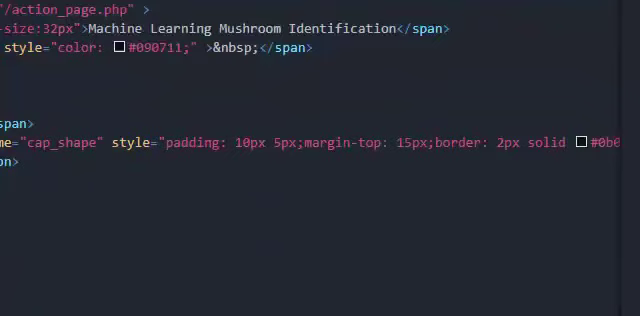
pyautogui.scroll(-3)
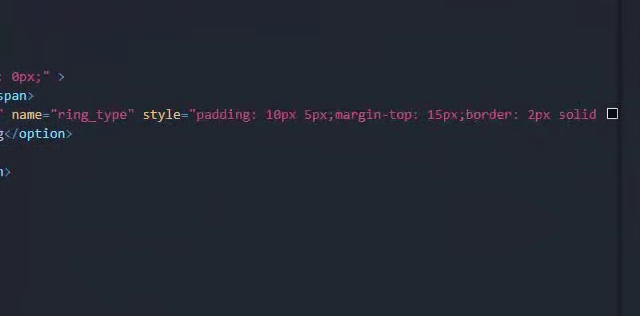
pyautogui.scroll(-3)
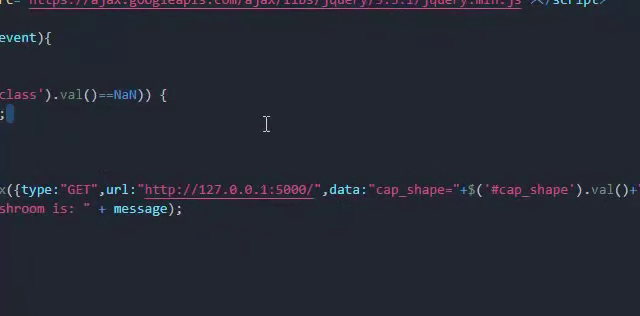
pyautogui.moveTo(243, 111)
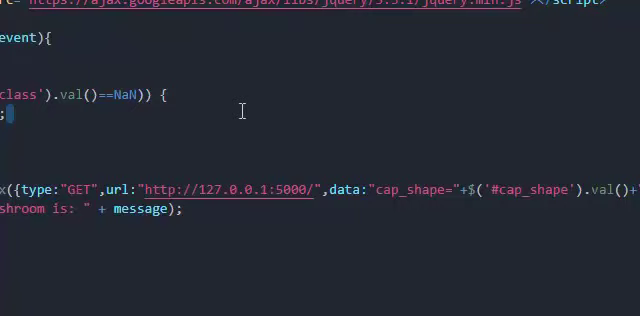
pyautogui.moveTo(243, 110)
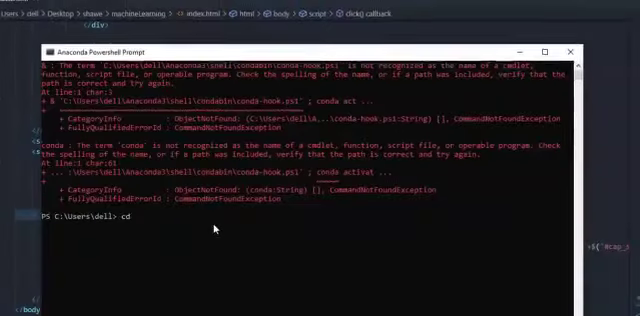
# - Move into desktop\shawe\machinelearning and run python app.py in debug mode
pyautogui.write('desktop')
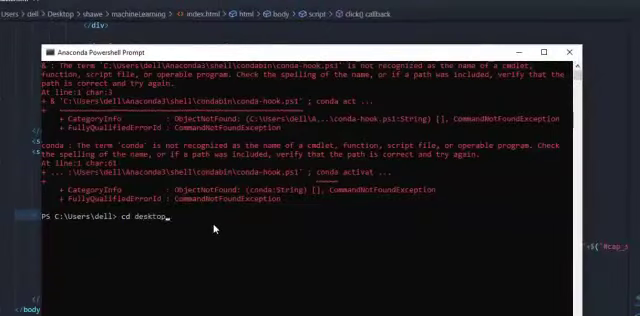
pyautogui.press('Return')
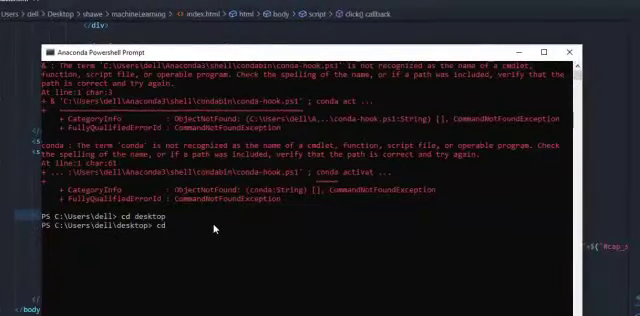
pyautogui.write('shawe')
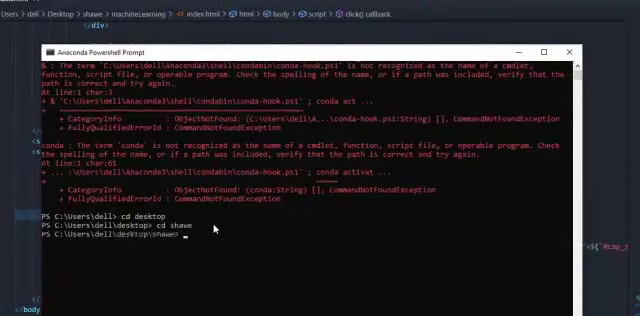
pyautogui.write('cd')
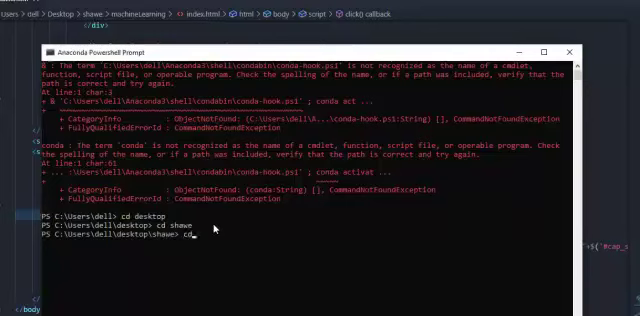
pyautogui.write('machinelea')
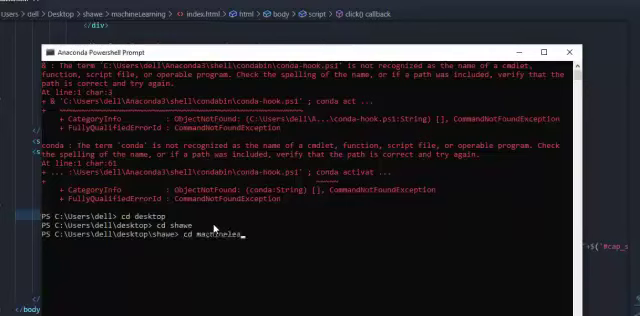
pyautogui.press('Return')
pyautogui.write('python ')
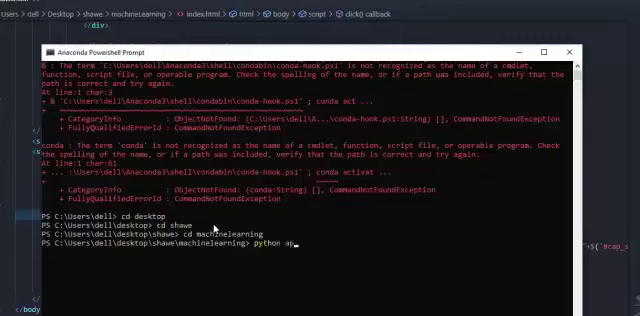
pyautogui.write('app.')
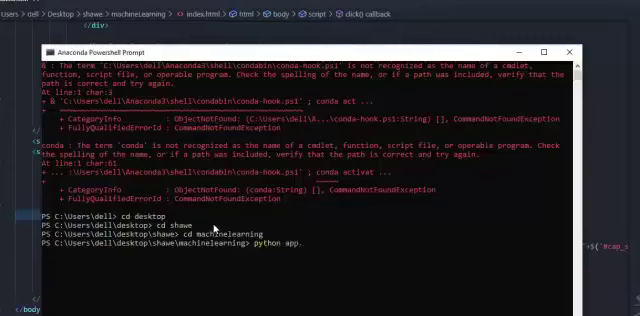
pyautogui.write('.py')
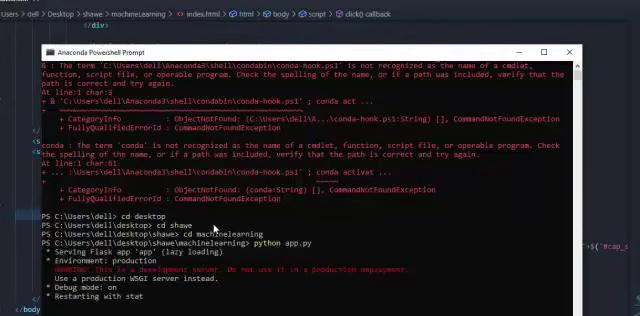
pyautogui.scroll(-3)
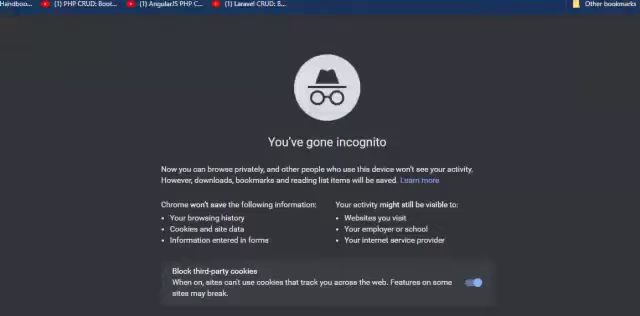
# - Load 127.0.0.1:5080 in the incognito window to reach the Welcome to Machine Learning page
pyautogui.write('127.0.0.1:5080')
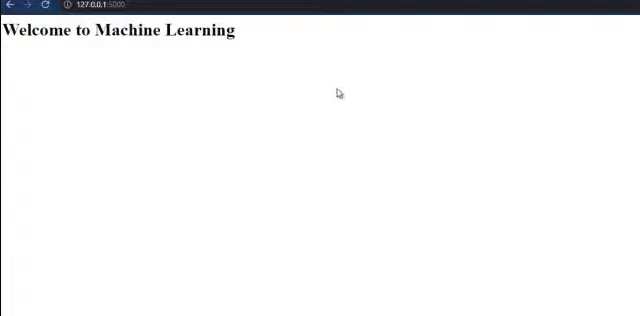
pyautogui.moveTo(256, 78)
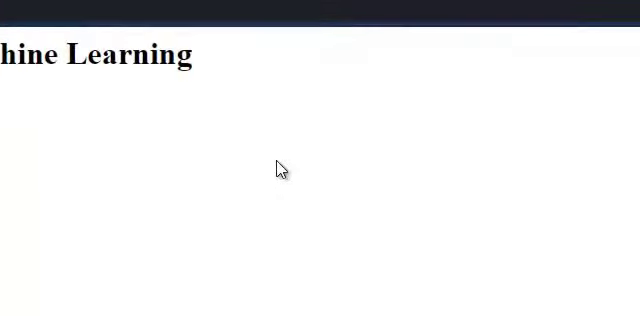
pyautogui.moveTo(308, 167)
pyautogui.write('0/pred')
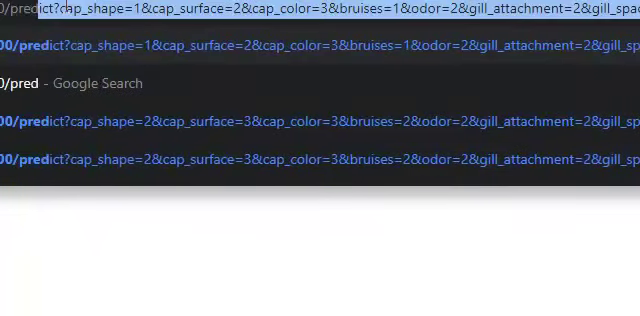
pyautogui.write('i')
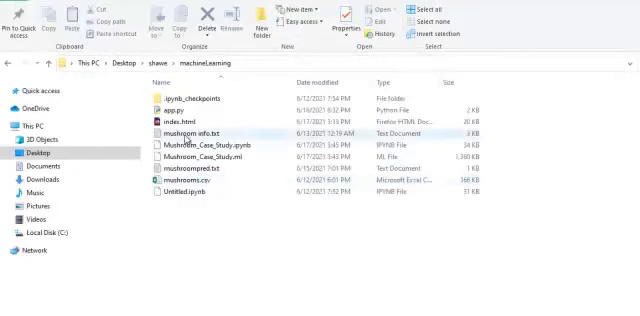
# - Select index.html and use its context menu to open it with Firefox
pyautogui.click(180, 119)
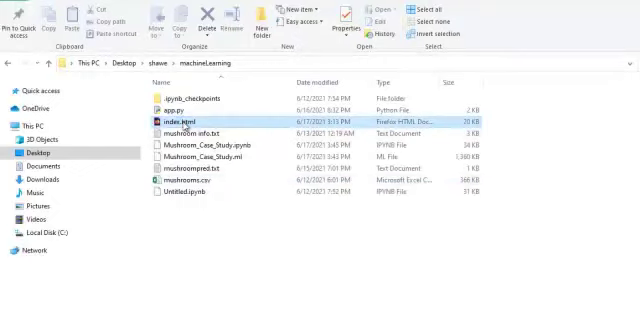
pyautogui.rightClick(180, 121)
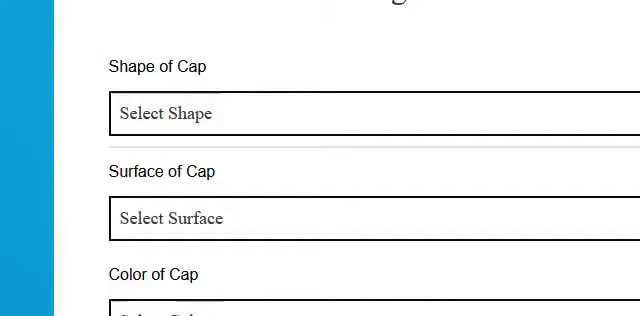
pyautogui.moveTo(442, 46)
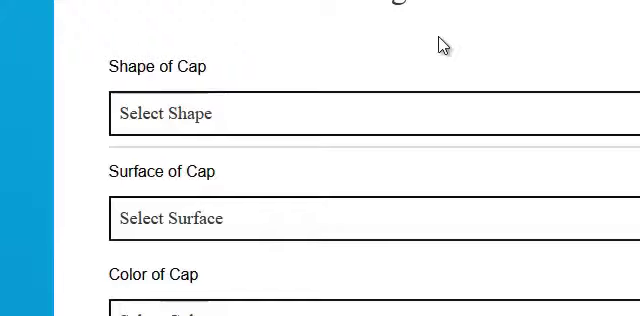
pyautogui.moveTo(184, 100)
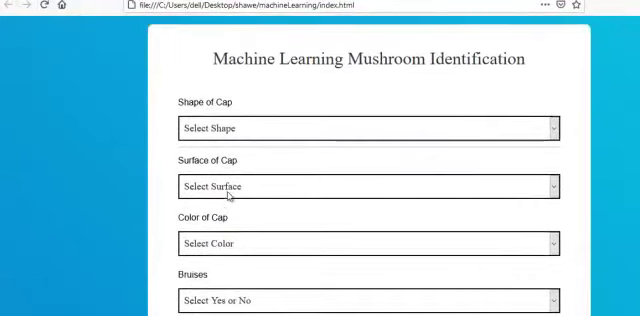
# - Set cap surface to Fibrous and cap color to Cinnamon, then set bruises
pyautogui.click(360, 128)
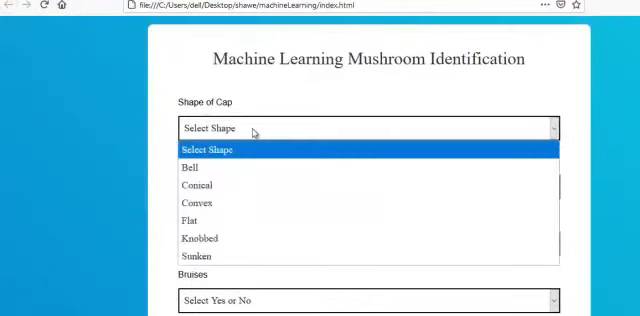
pyautogui.moveTo(196, 204)
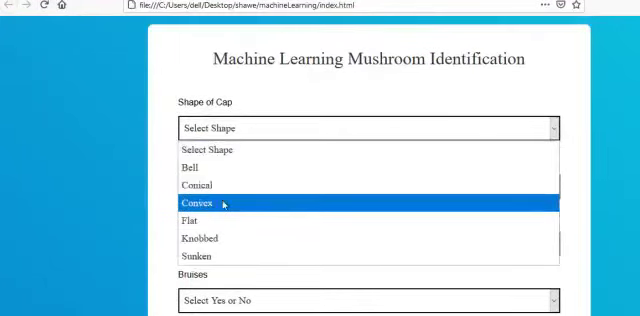
pyautogui.click(205, 203)
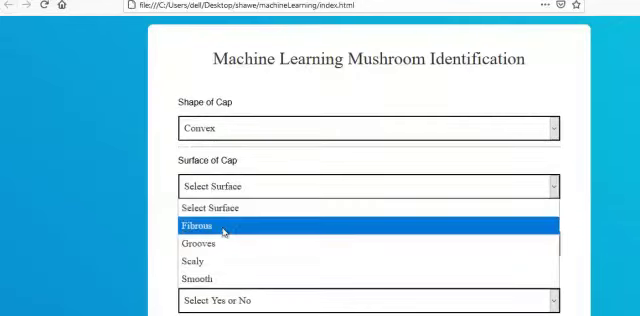
pyautogui.click(196, 226)
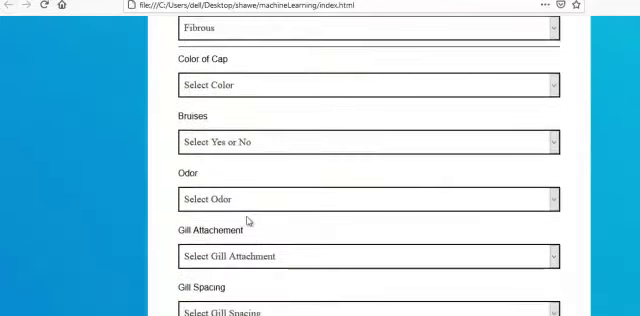
pyautogui.click(365, 84)
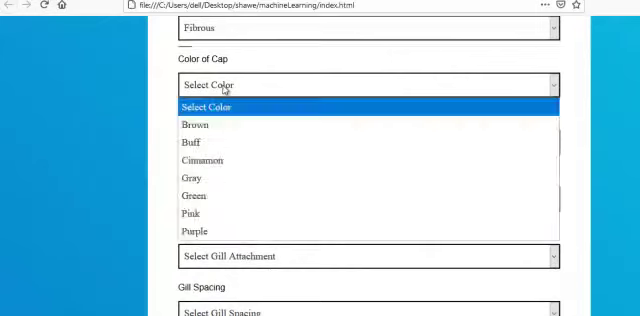
pyautogui.moveTo(203, 161)
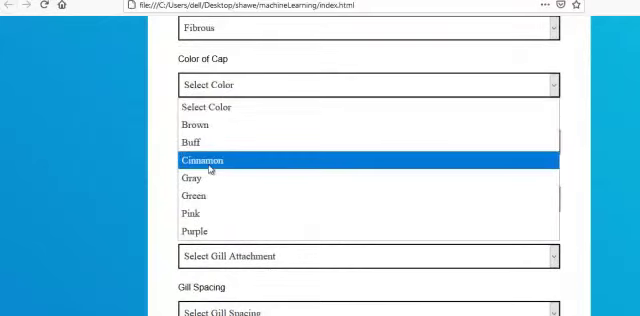
pyautogui.click(205, 160)
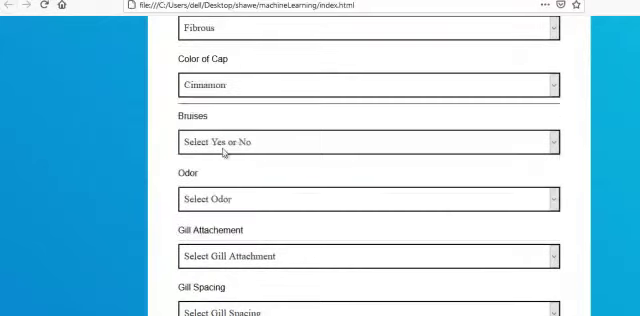
pyautogui.click(363, 141)
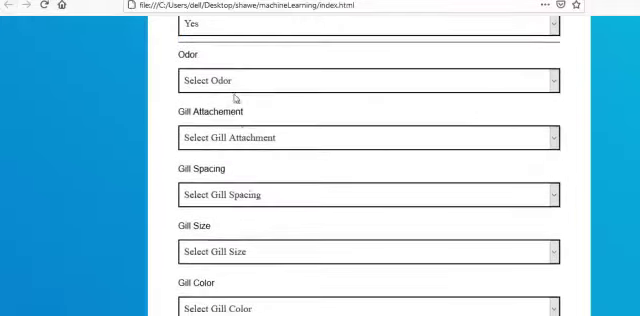
# - Set odor to Musty and fill the gill attachment, spacing, size and color
pyautogui.click(368, 80)
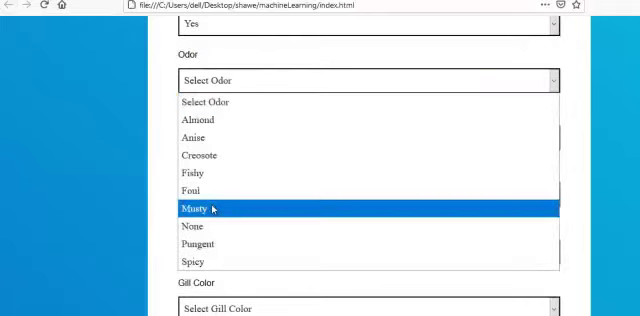
pyautogui.click(193, 209)
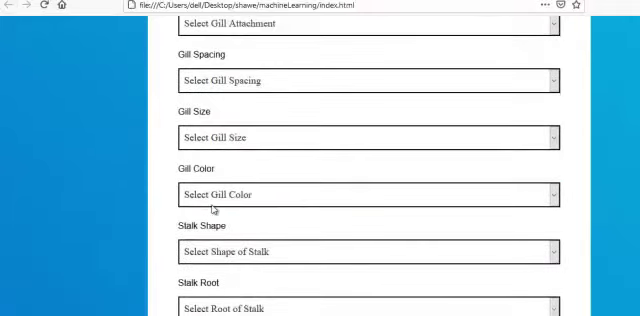
pyautogui.scroll(3)
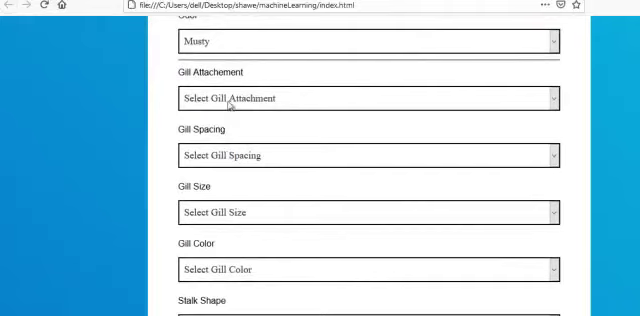
pyautogui.click(363, 98)
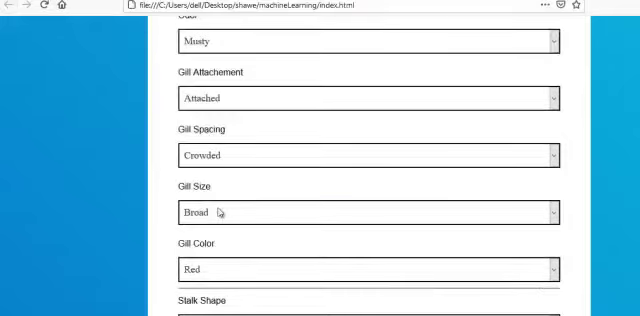
pyautogui.scroll(-3)
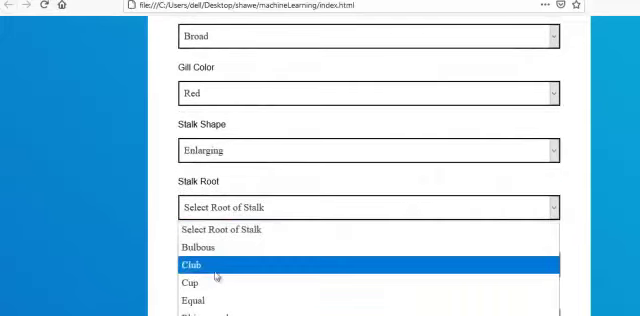
# - Choose stalk root Cup, surfaces Fibrous/Scaly, and colors Brown above, White below ring
pyautogui.click(192, 283)
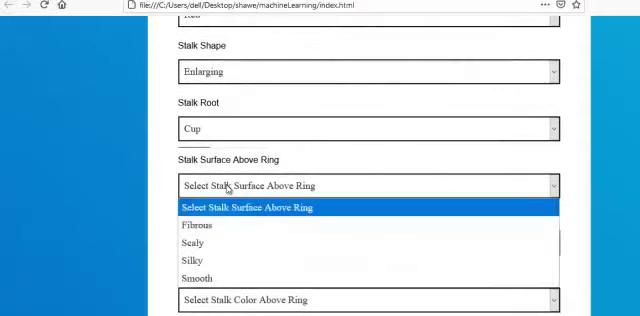
pyautogui.click(195, 227)
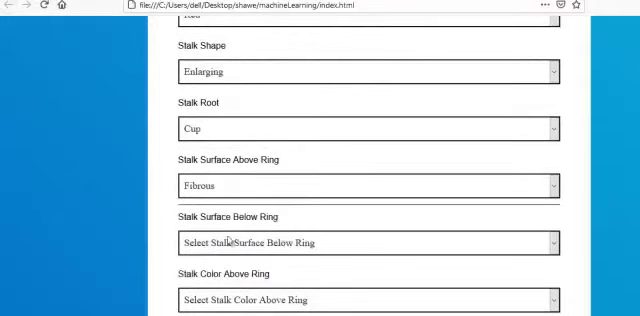
pyautogui.click(365, 243)
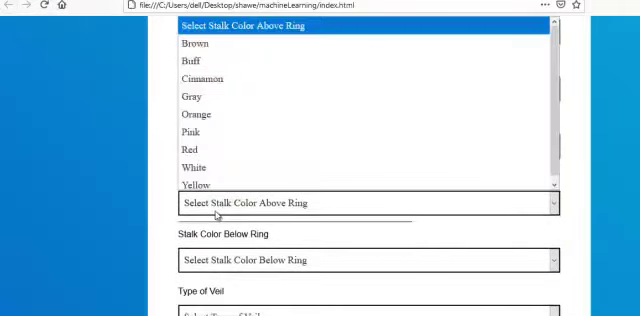
pyautogui.moveTo(200, 78)
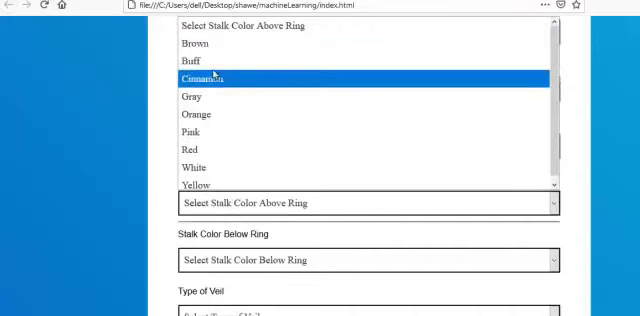
pyautogui.click(195, 44)
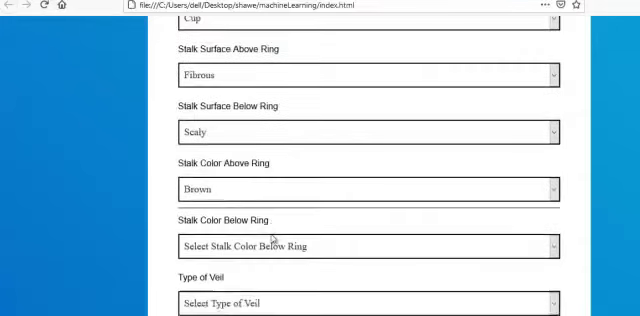
pyautogui.click(365, 246)
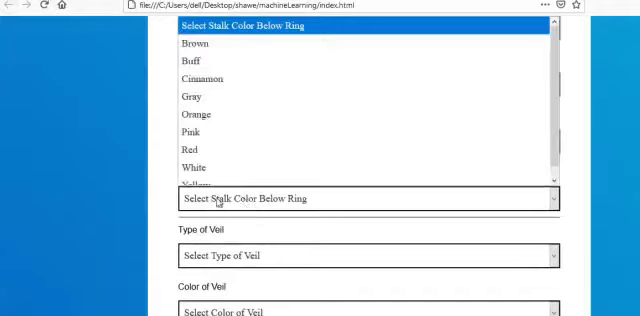
pyautogui.click(197, 167)
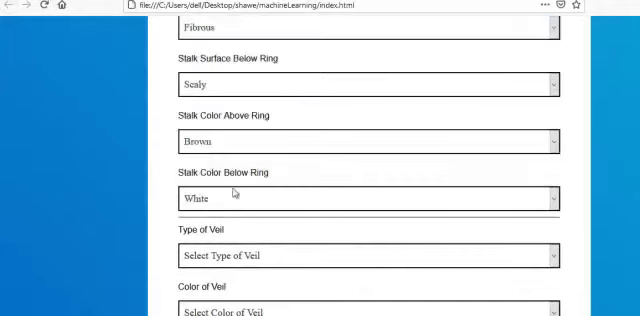
pyautogui.scroll(-3)
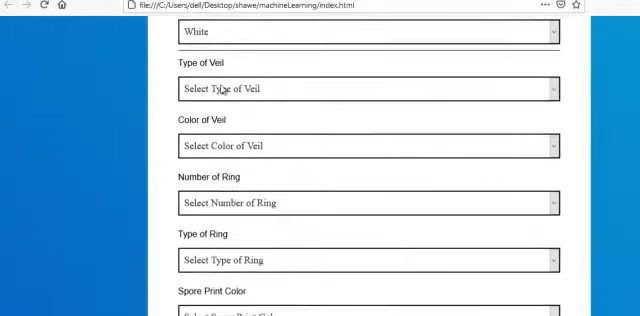
# - Pick veil Partial and White, Two rings of Large type, and Chocolate spore print
pyautogui.click(363, 88)
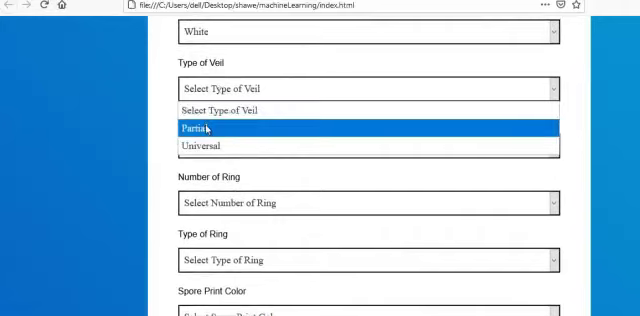
pyautogui.click(193, 128)
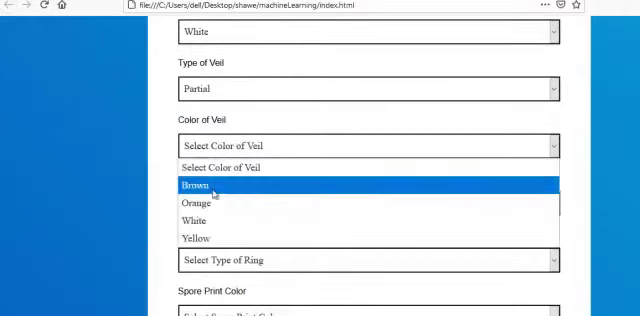
pyautogui.click(197, 221)
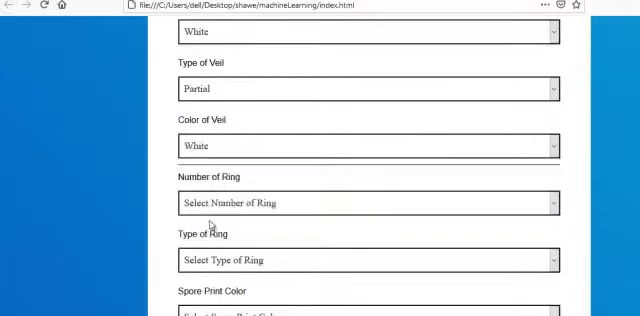
pyautogui.click(360, 202)
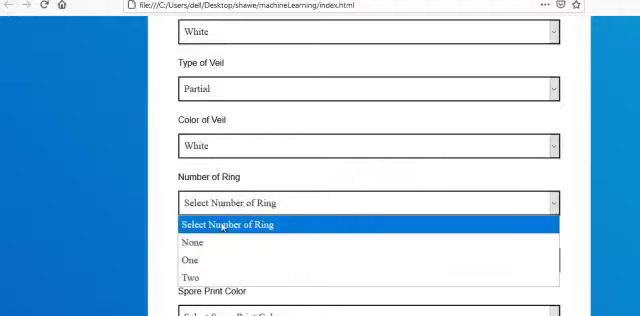
pyautogui.click(187, 277)
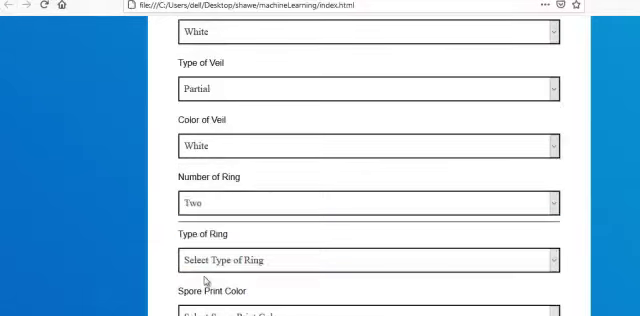
pyautogui.scroll(-3)
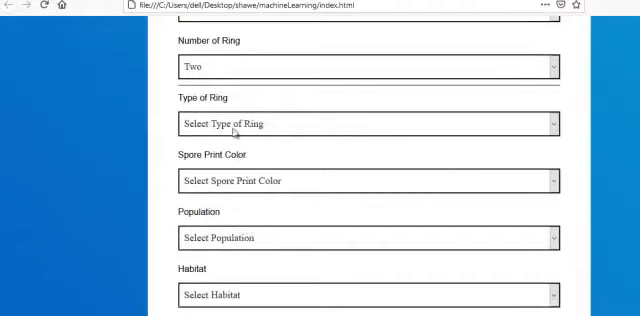
pyautogui.click(363, 124)
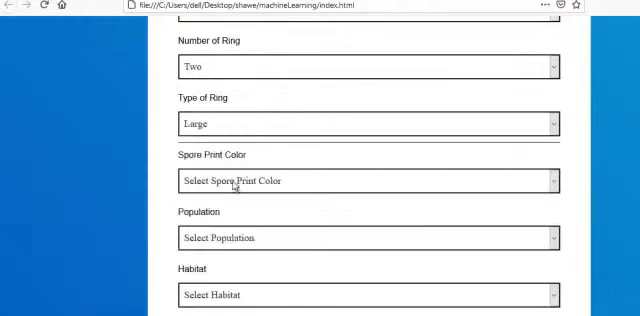
pyautogui.click(360, 180)
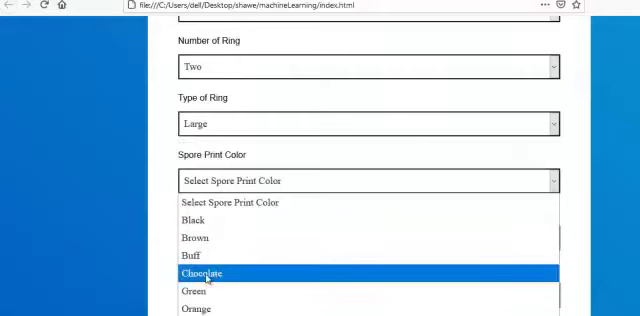
pyautogui.click(209, 274)
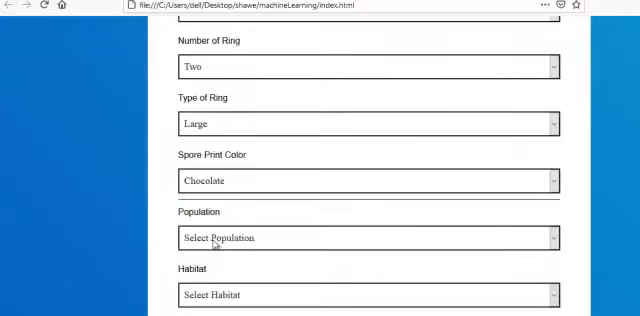
pyautogui.click(365, 237)
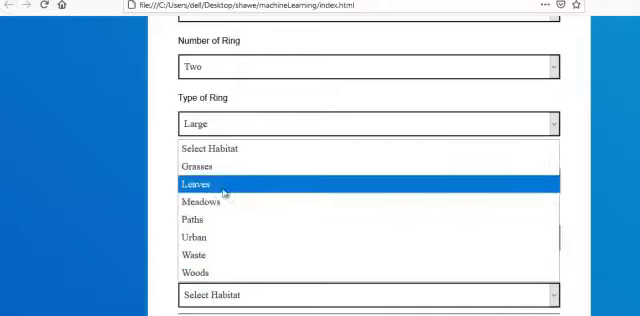
pyautogui.moveTo(198, 238)
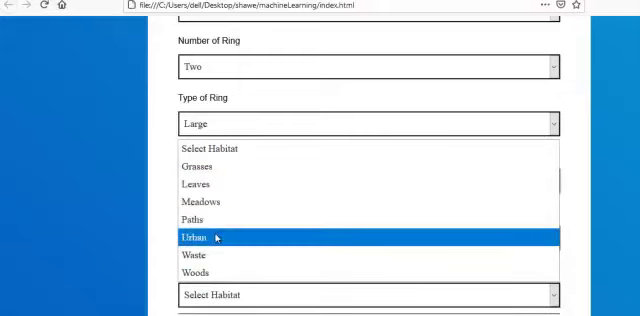